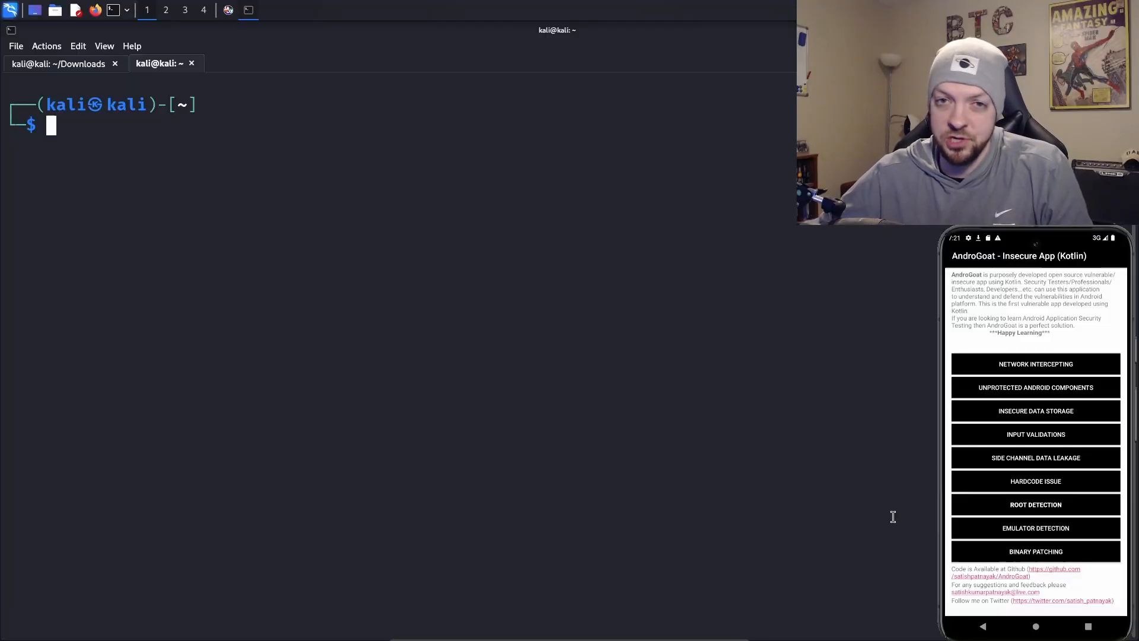
Step: Launch AndroGoat's Emulator Detection exercise and run its Check Emulator test on the device
click(1035, 527)
text(adb shell)
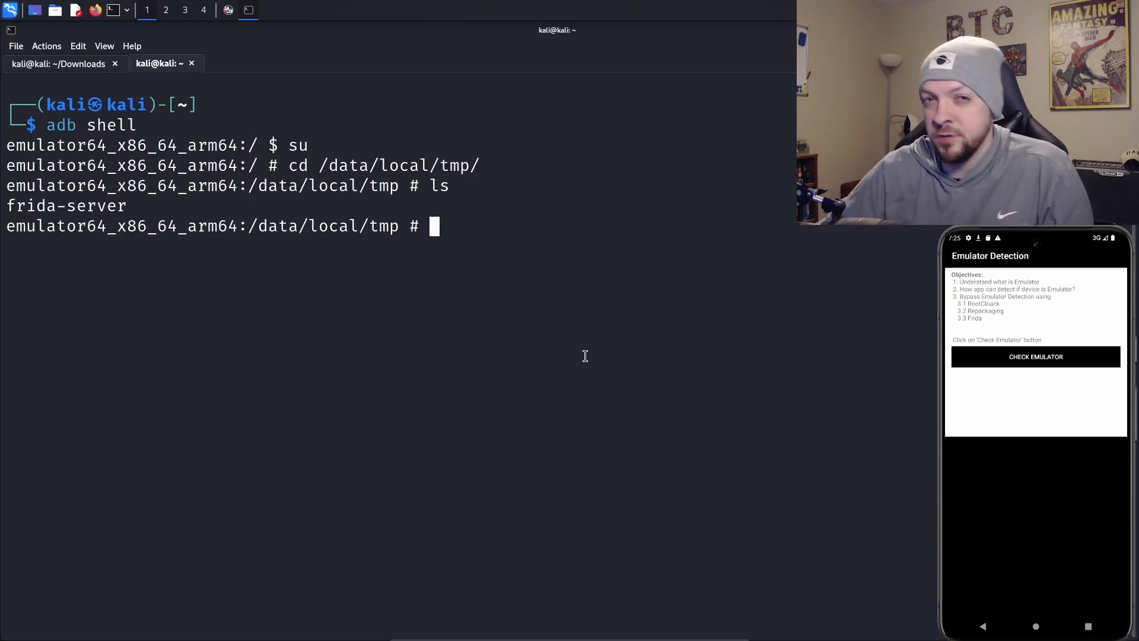
mouse_move(590, 357)
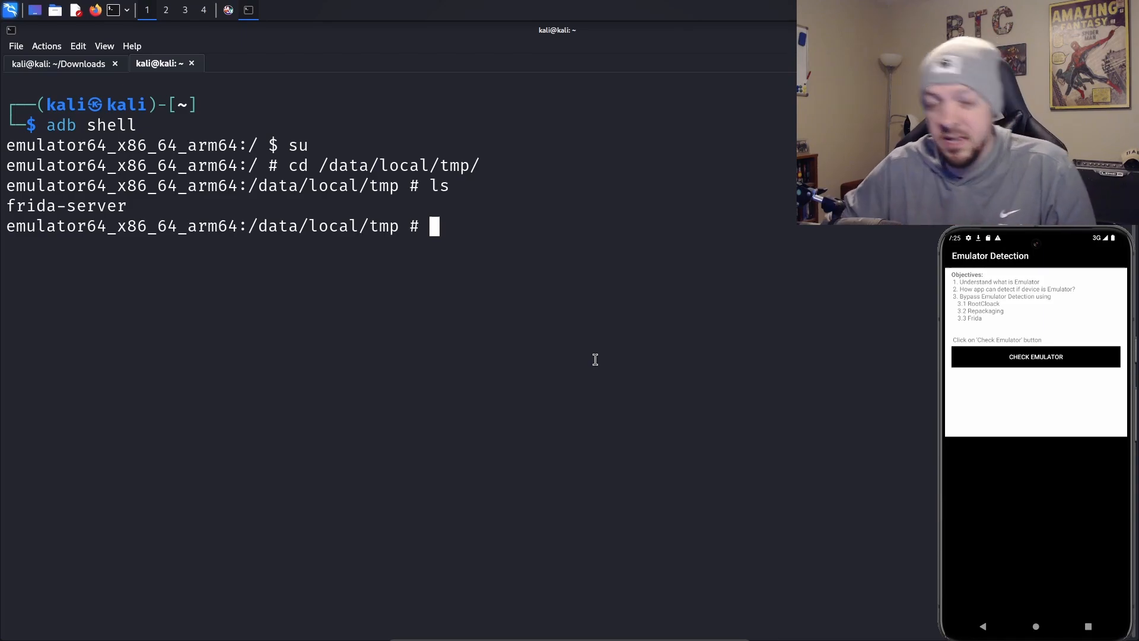
mouse_move(1057, 393)
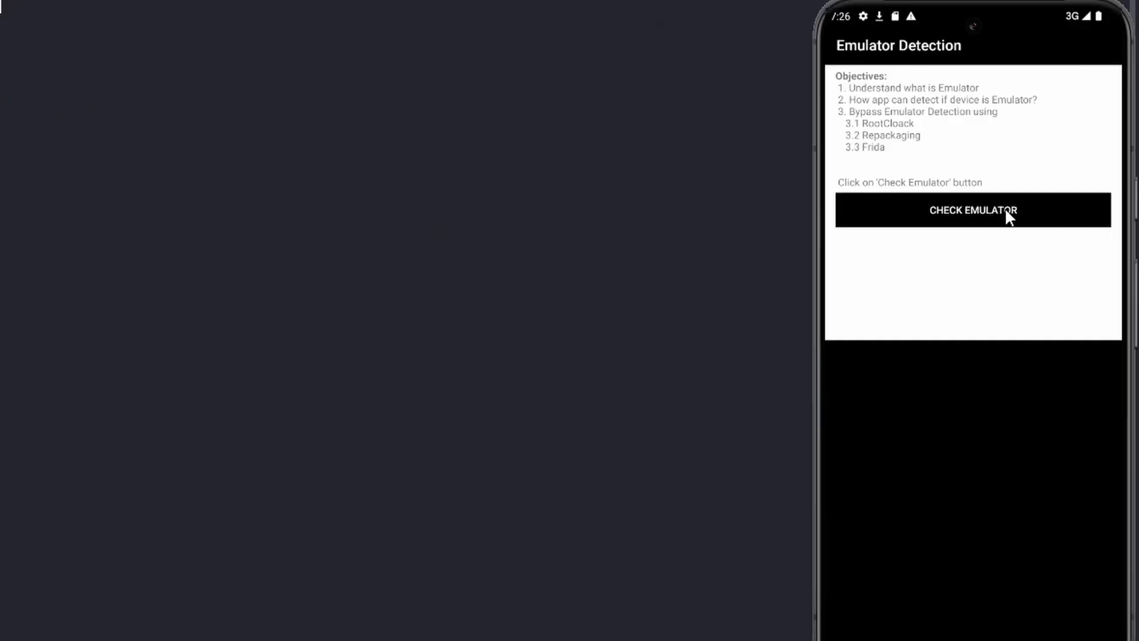
click(972, 210)
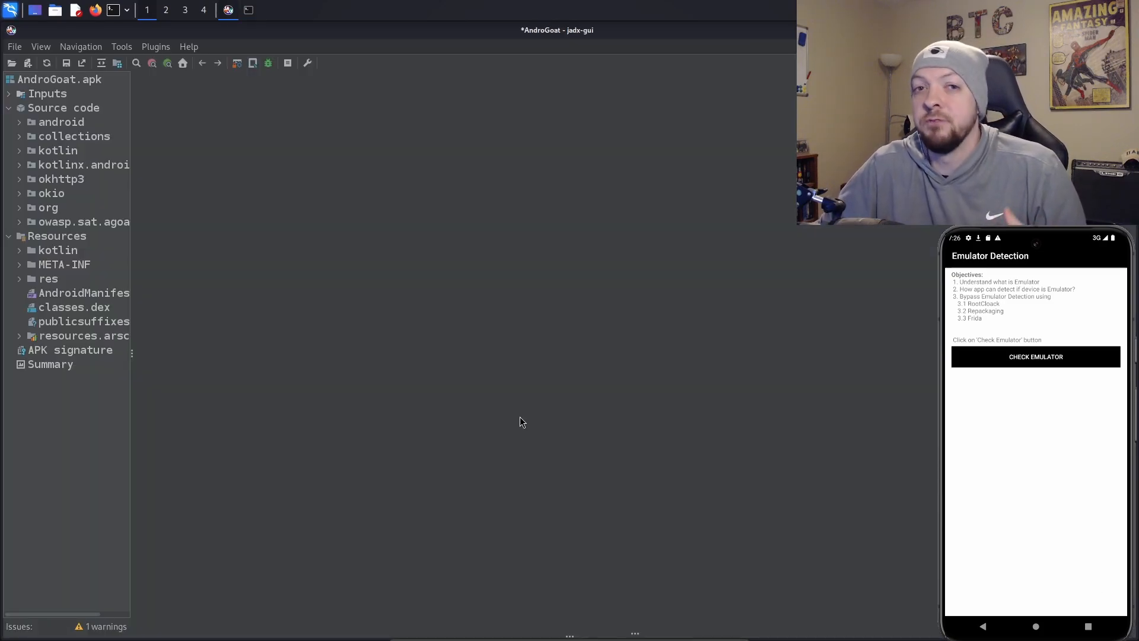
mouse_move(518, 420)
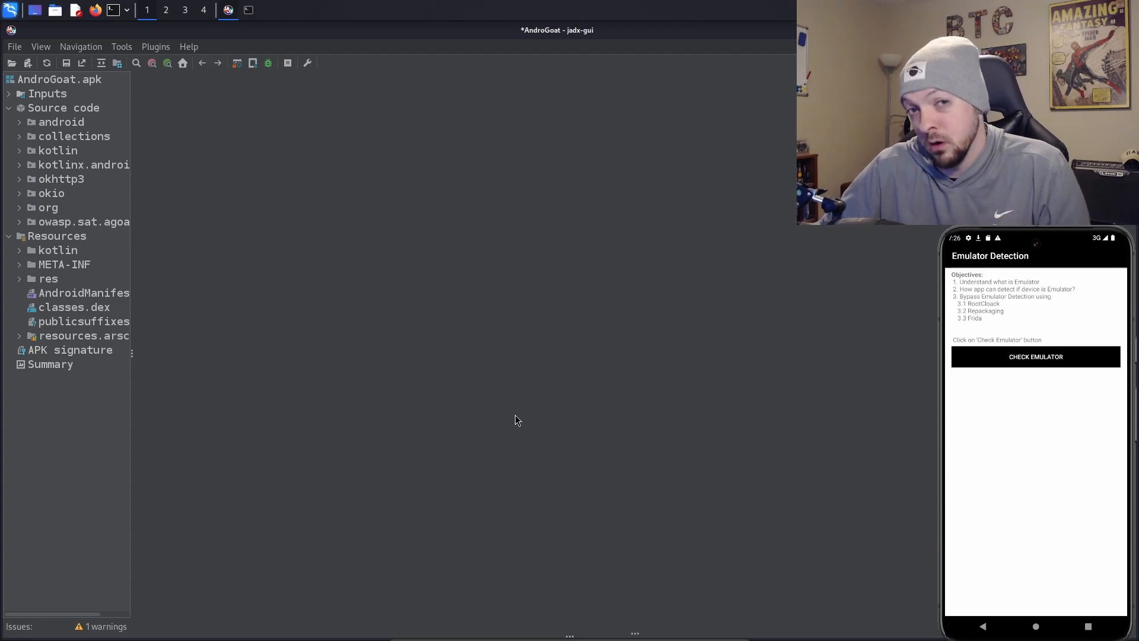
Step: Search the decompiled app for 'emulator' and jump to the EmulatorDetectionActivity source
click(136, 62)
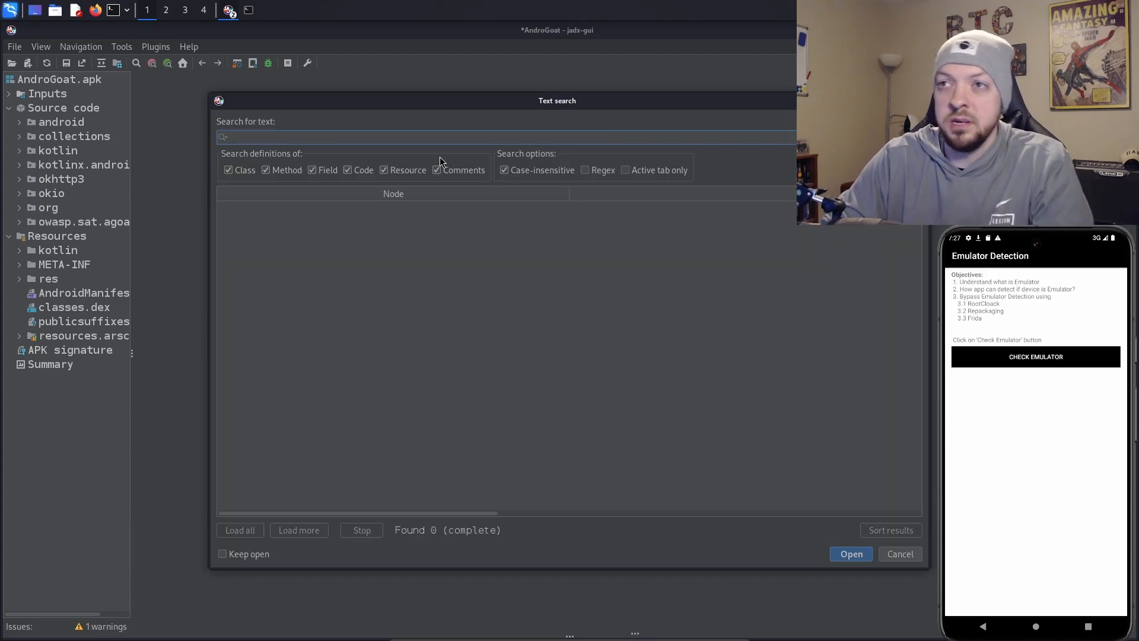
text(emulator)
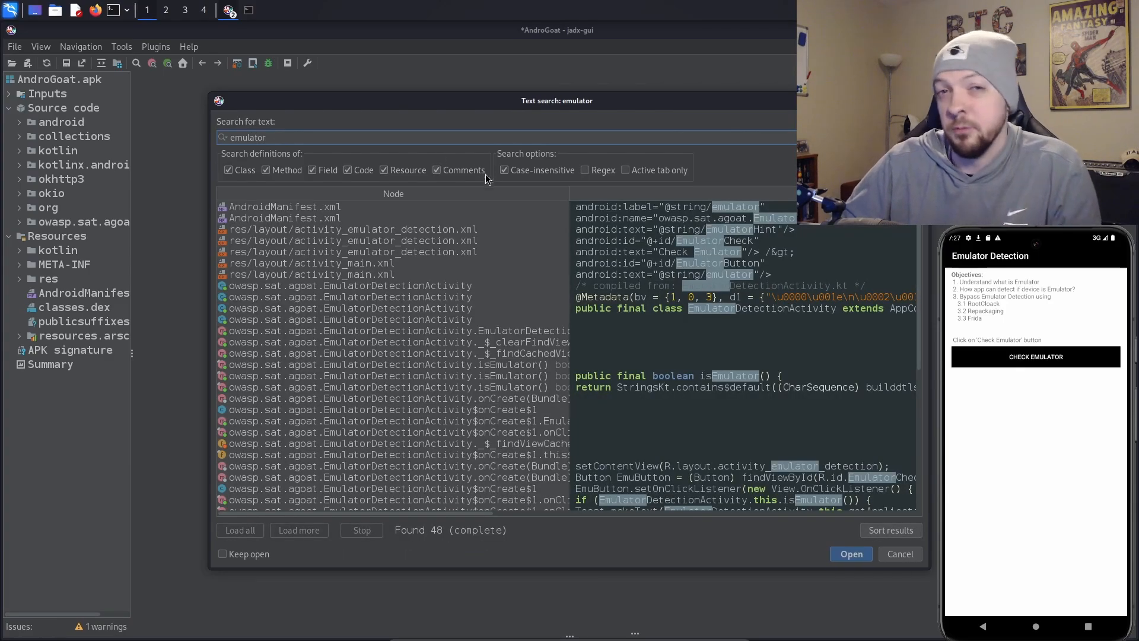
mouse_move(737, 339)
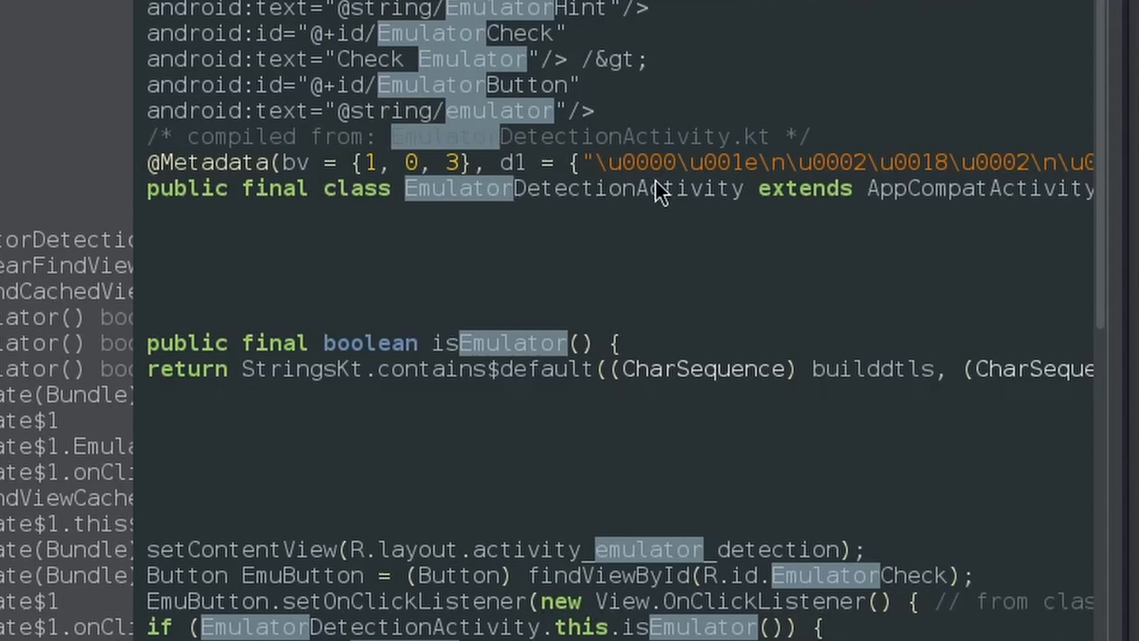
click(658, 188)
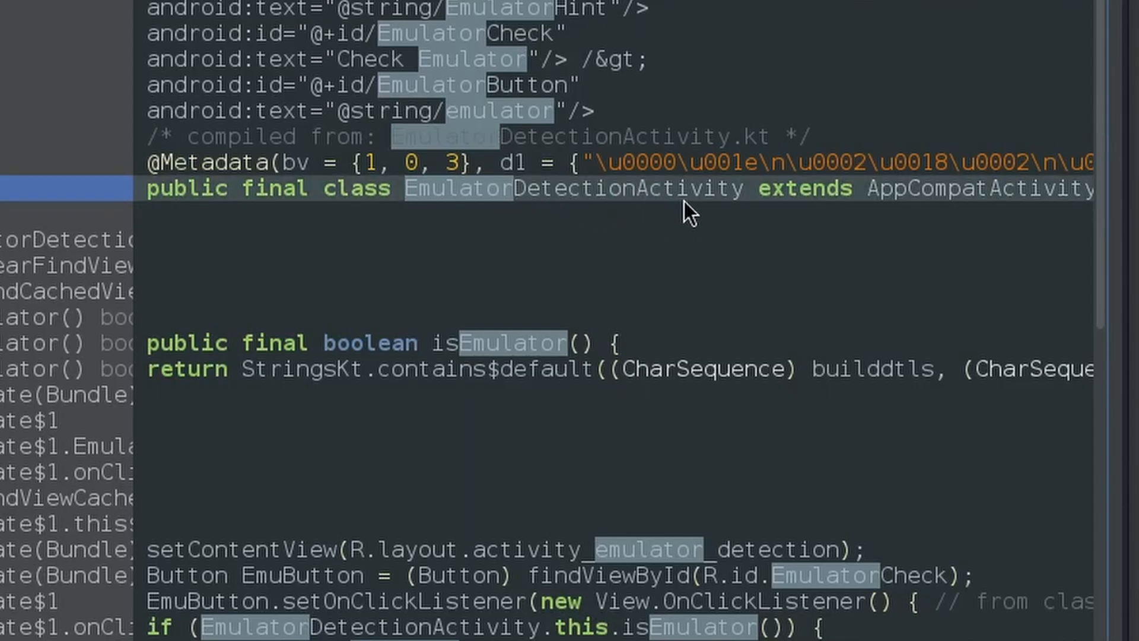
mouse_move(668, 206)
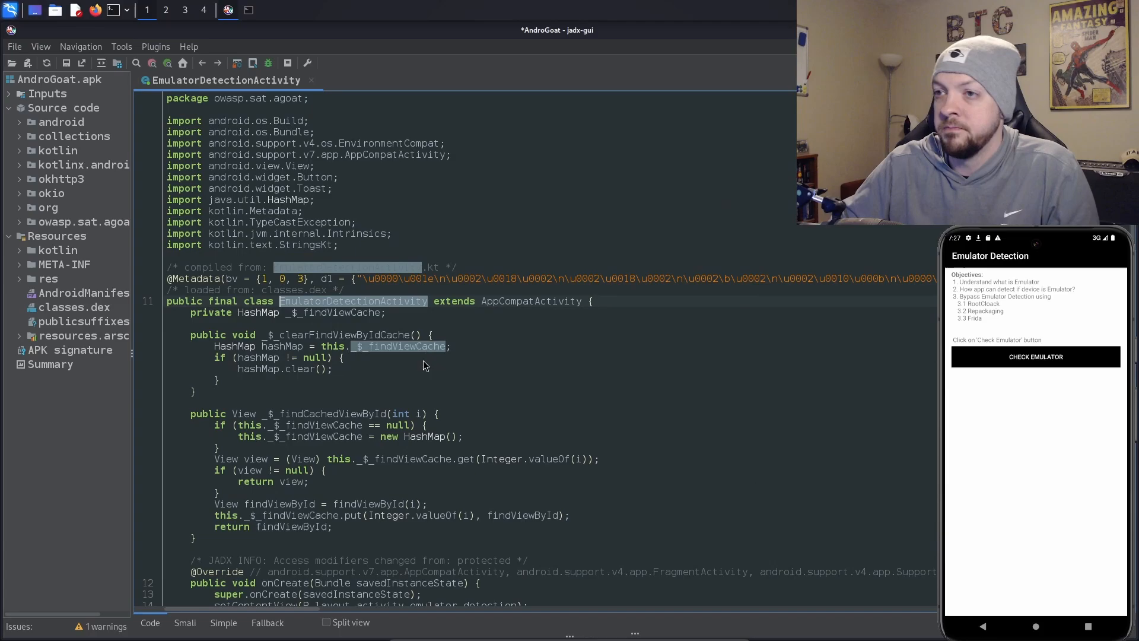
scroll(down, 3)
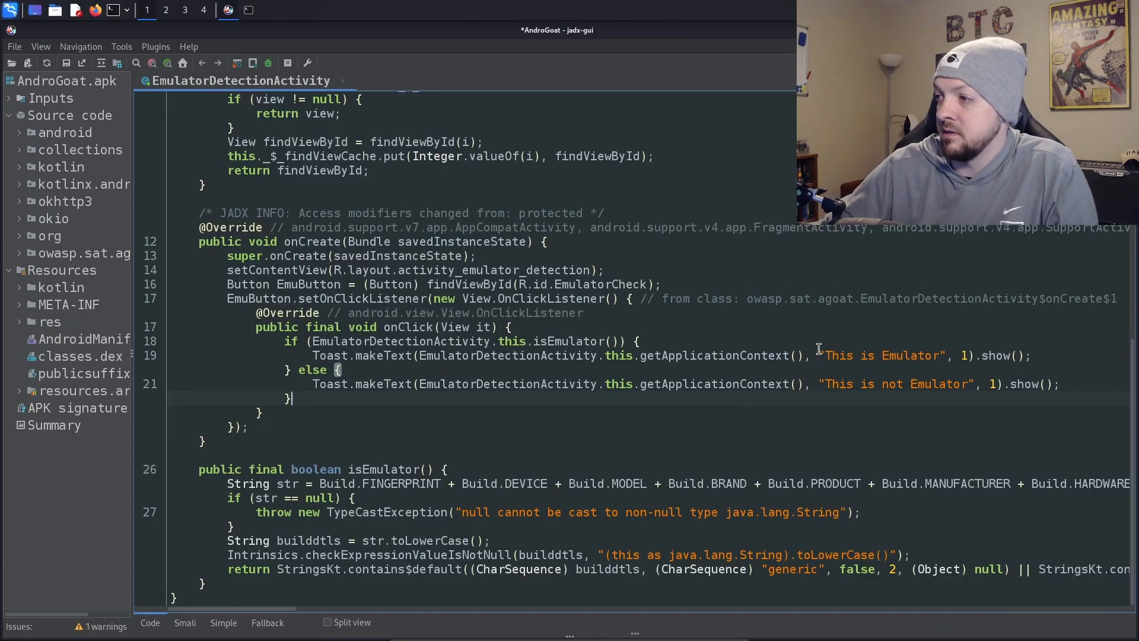
double_click(879, 355)
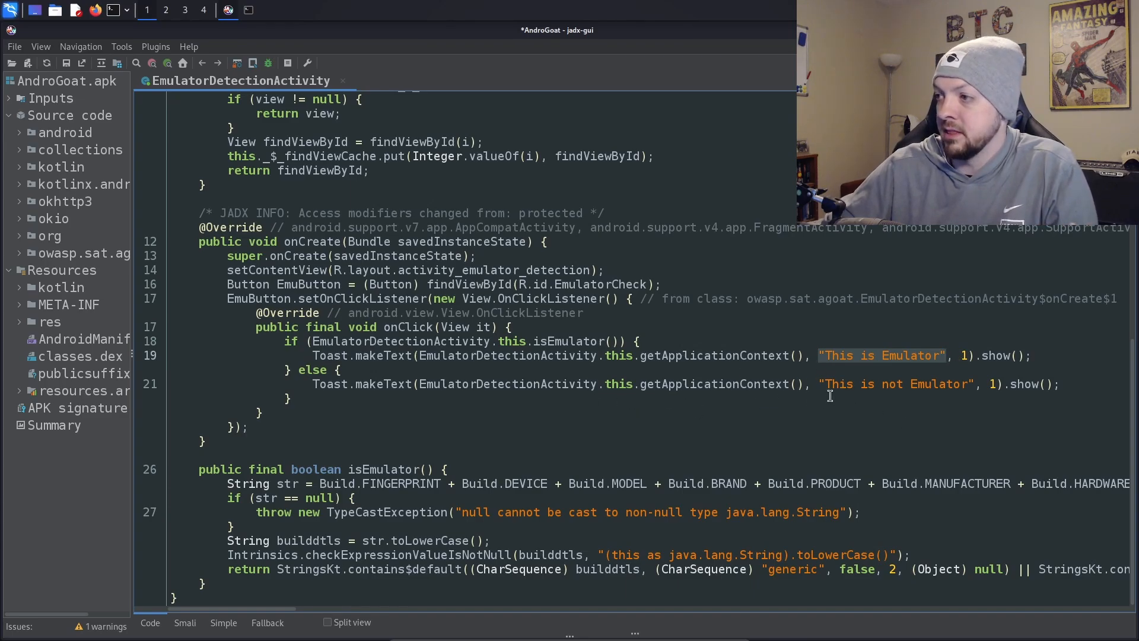
double_click(894, 383)
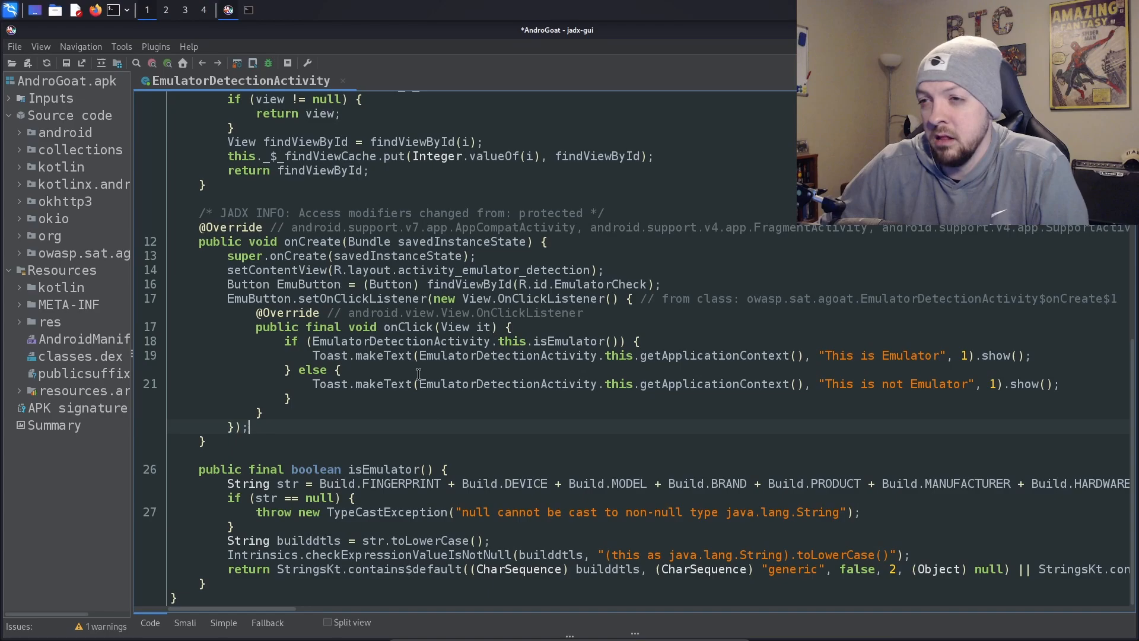
double_click(400, 341)
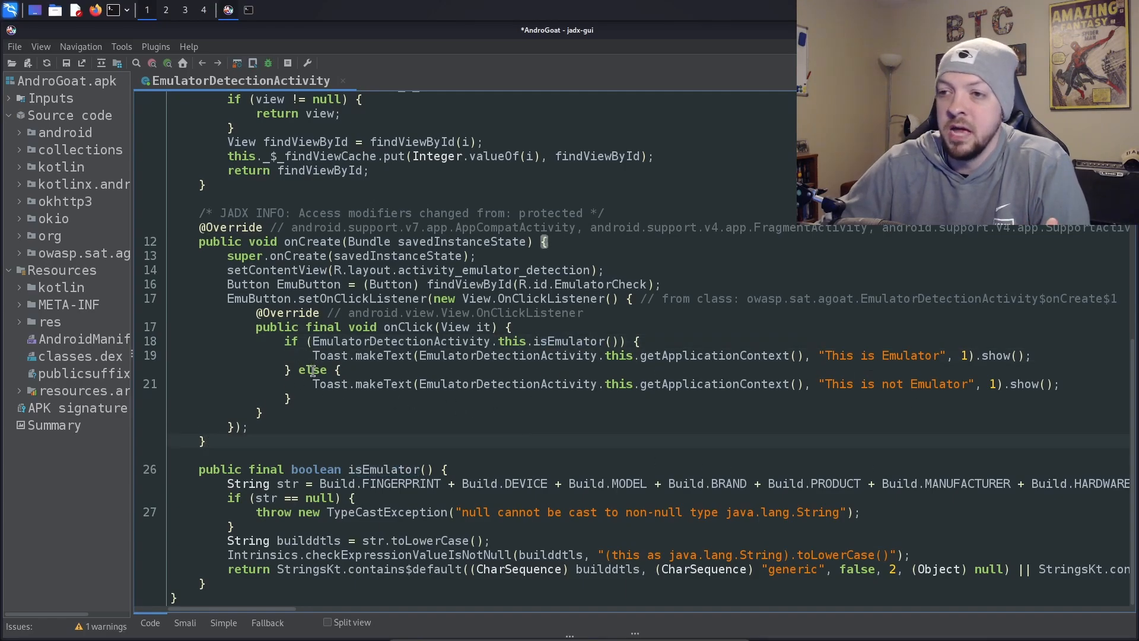
double_click(895, 383)
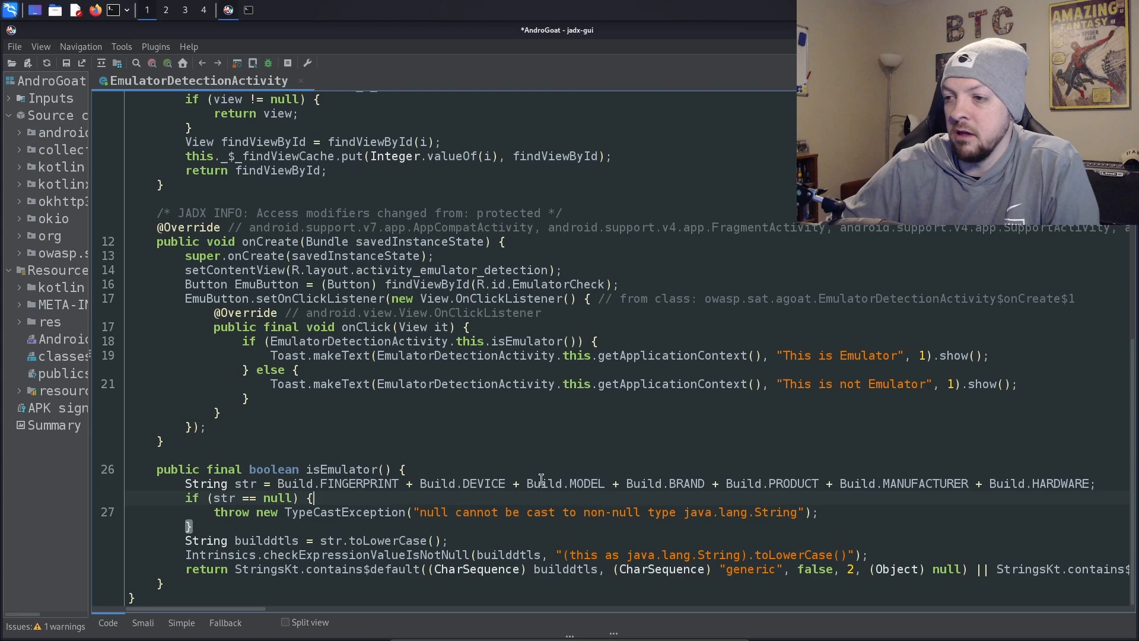
mouse_move(513, 545)
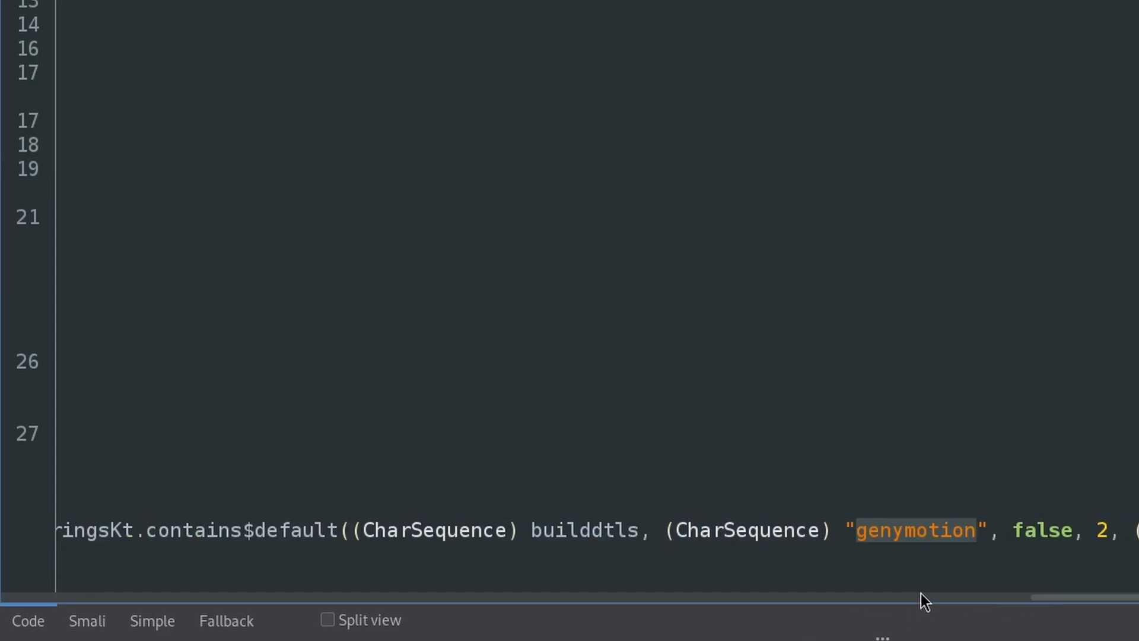
mouse_move(986, 538)
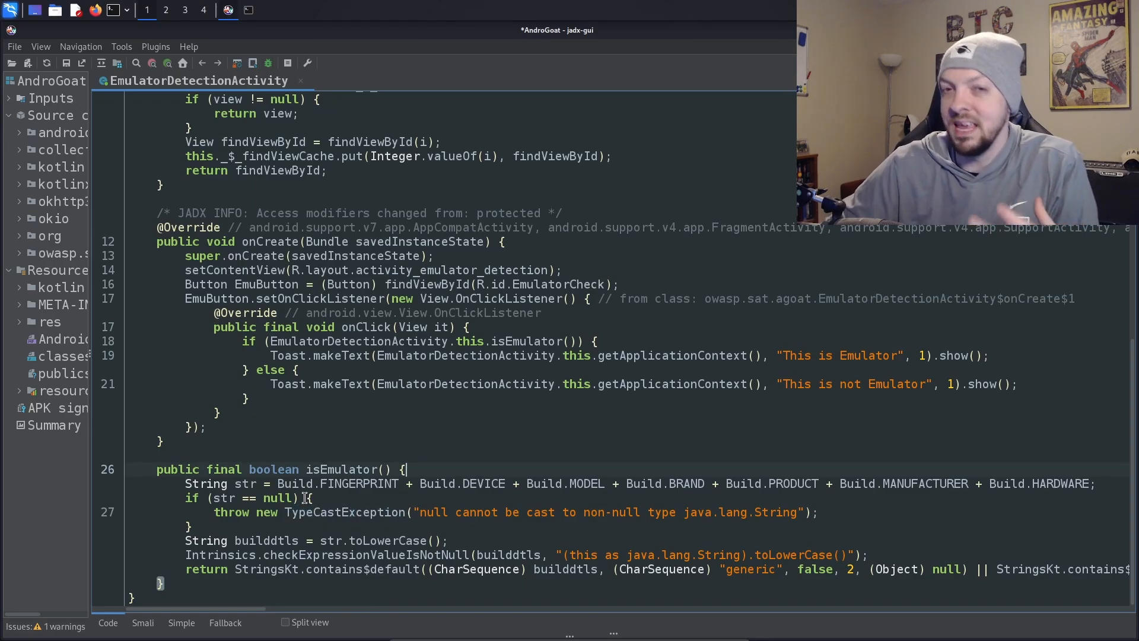
double_click(346, 469)
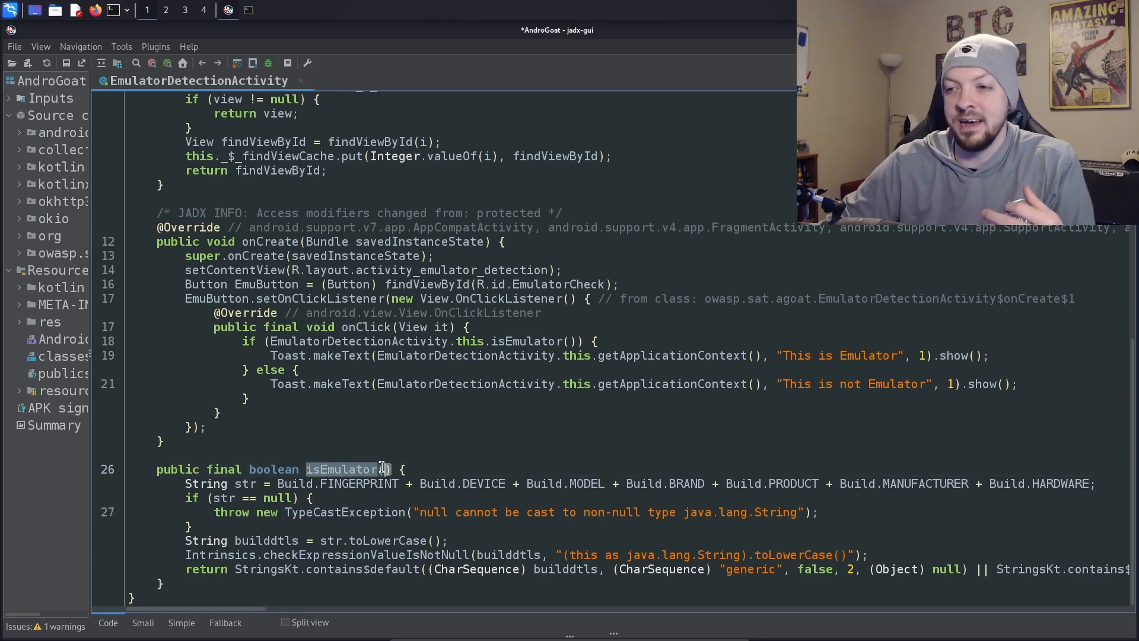
mouse_move(448, 469)
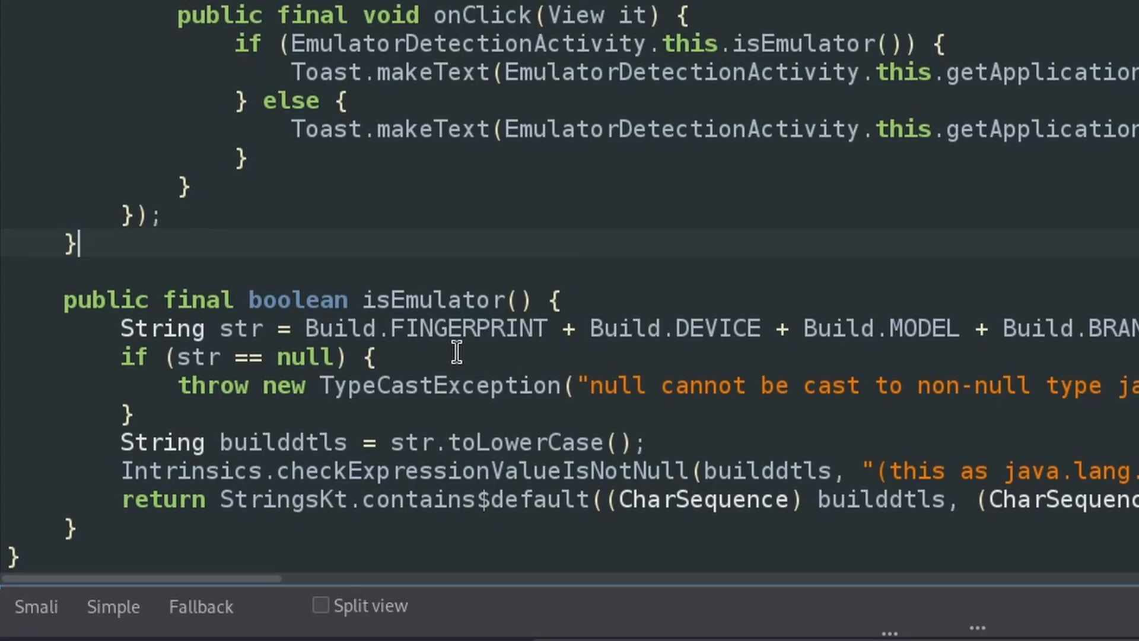
Step: Copy isEmulator as a Frida snippet and wrap it in Java.perform(() => { in is_emulator.js
right_click(432, 300)
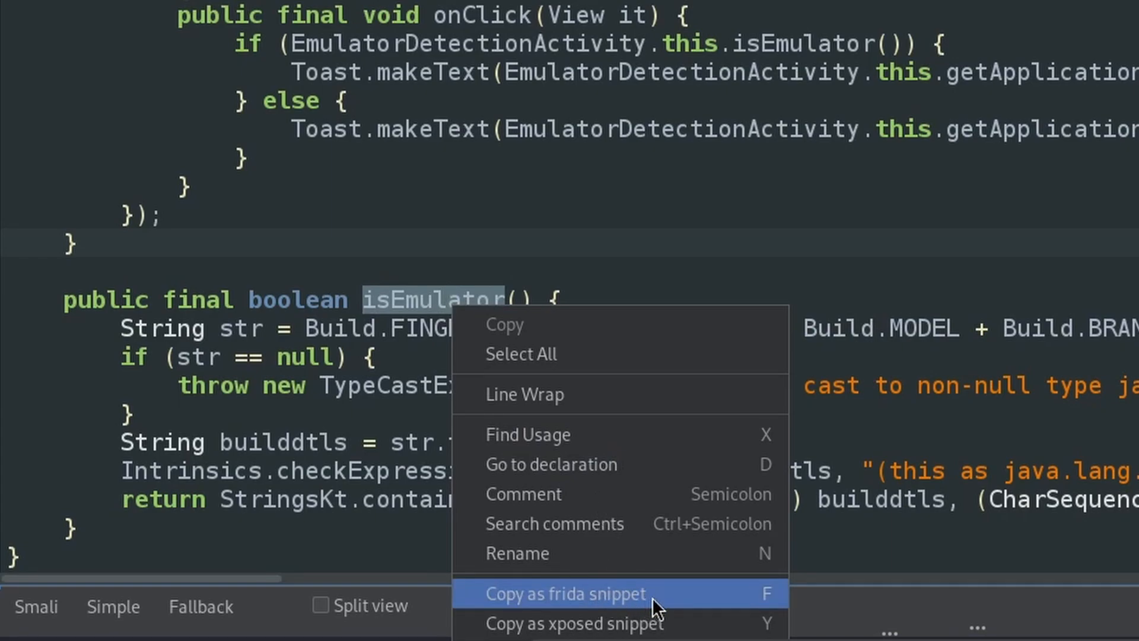
click(563, 593)
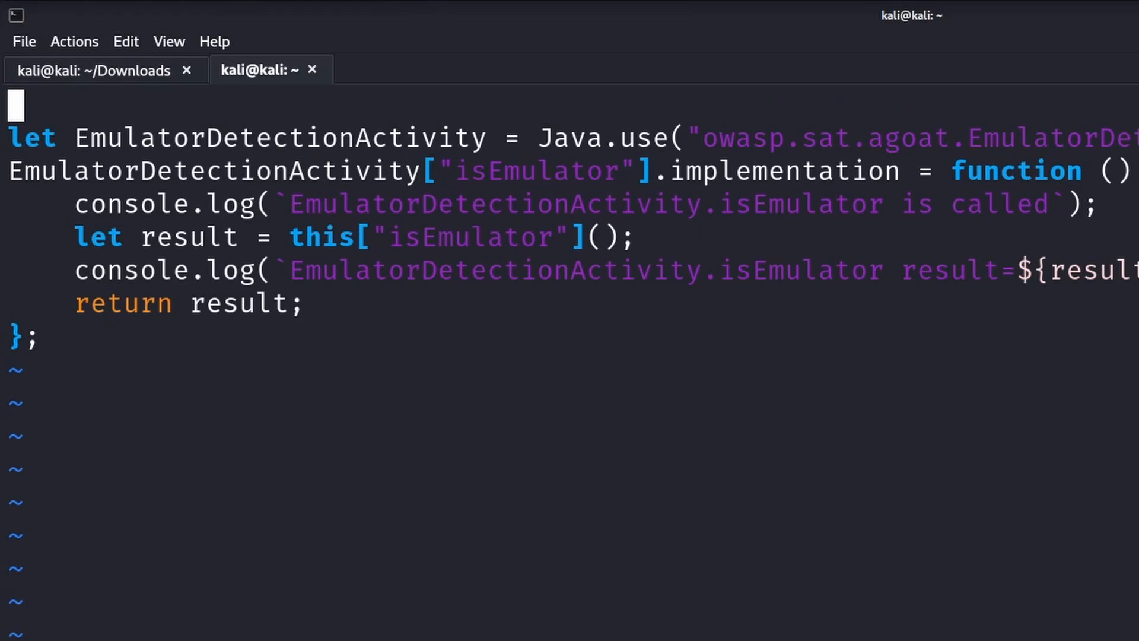
text(Java.perform)
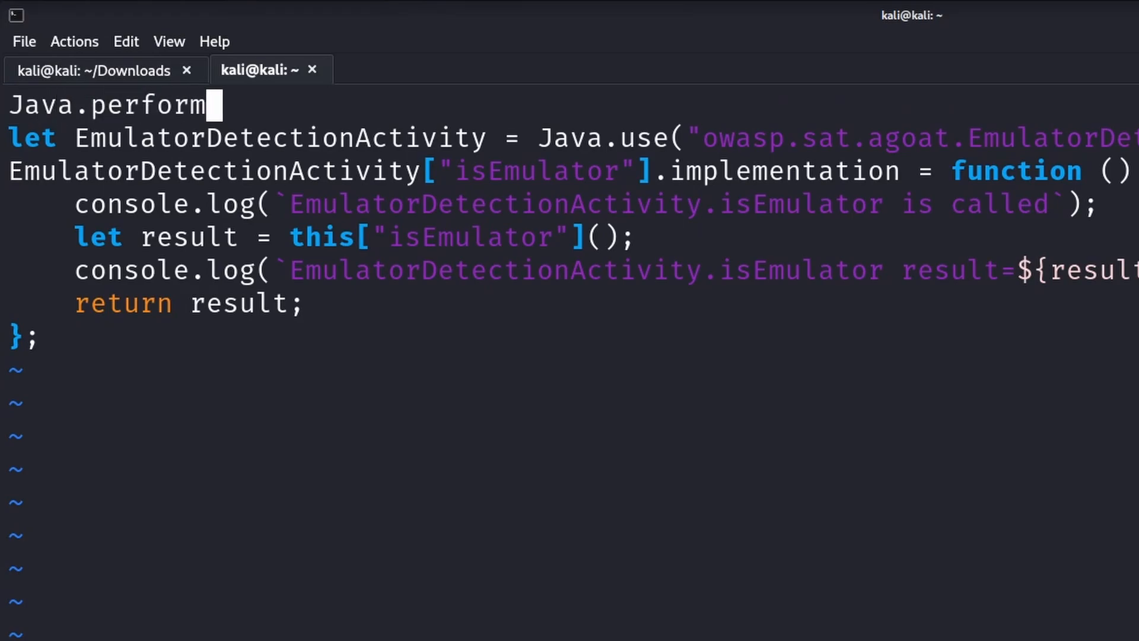
text(())
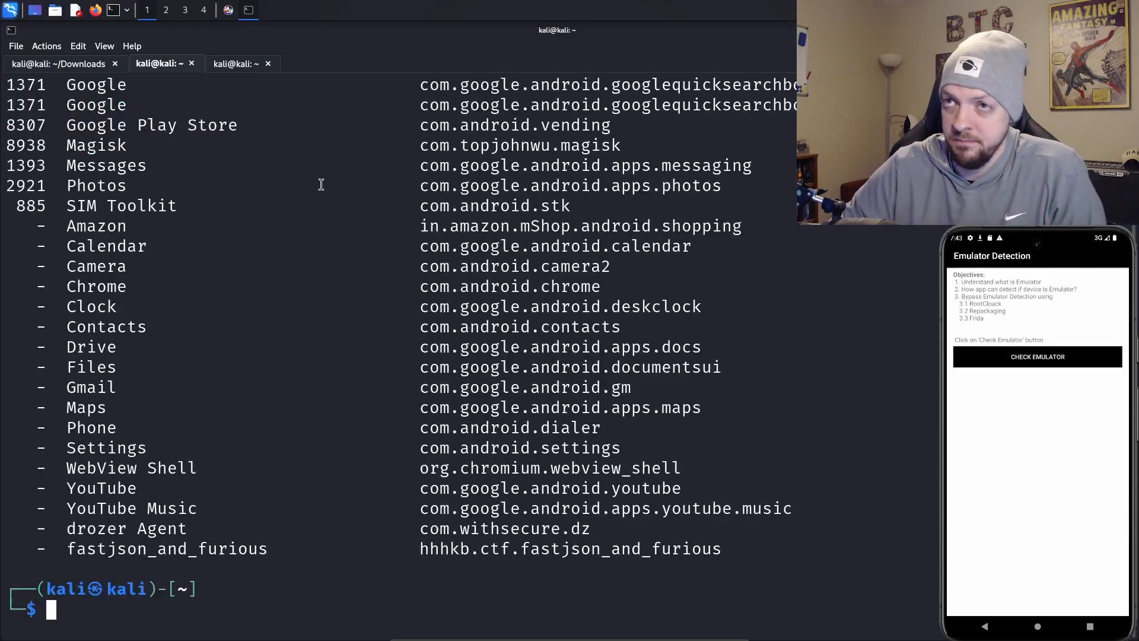
Step: List device apps with frida-ps -Uia, then spawn owasp.sat.agoat with is_emulator.js via Frida
text(frida-ps -Uia)
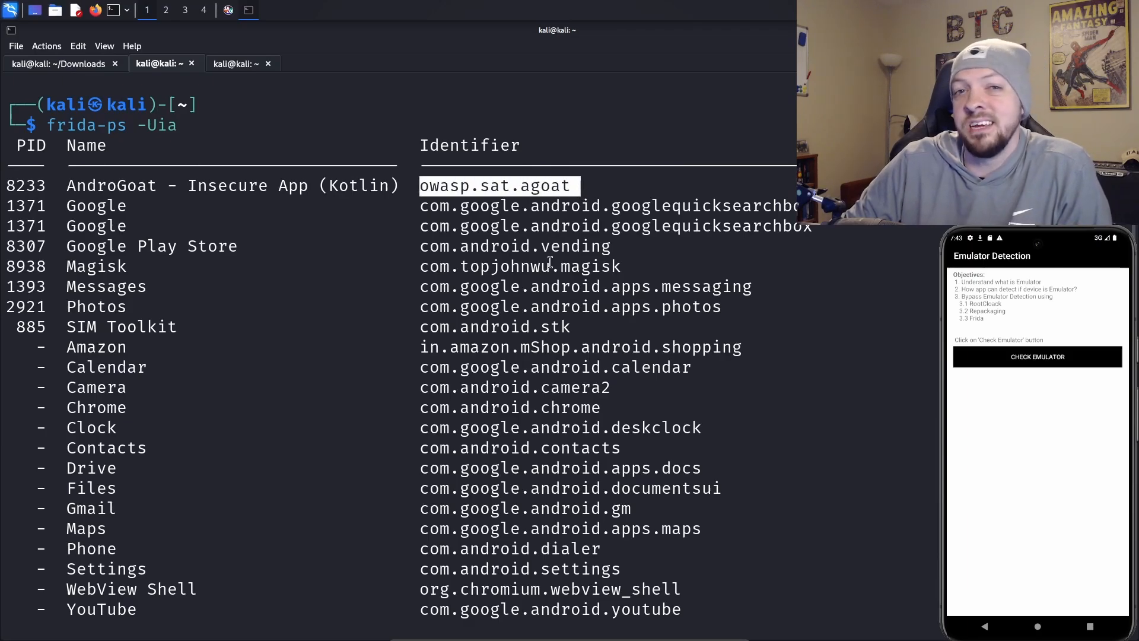
text(frida -U -f owasp.sat.agoat -l is_emulator.js)
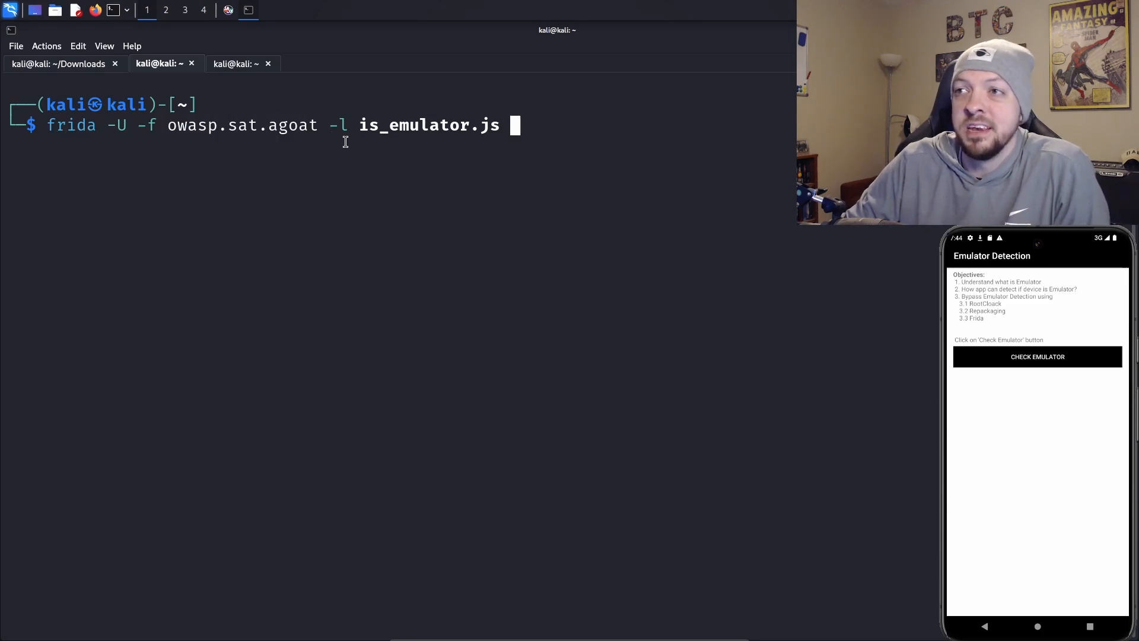
Step: Run AndroGoat's Check Emulator so the hook logs the isEmulator call, still reporting emulator
double_click(428, 125)
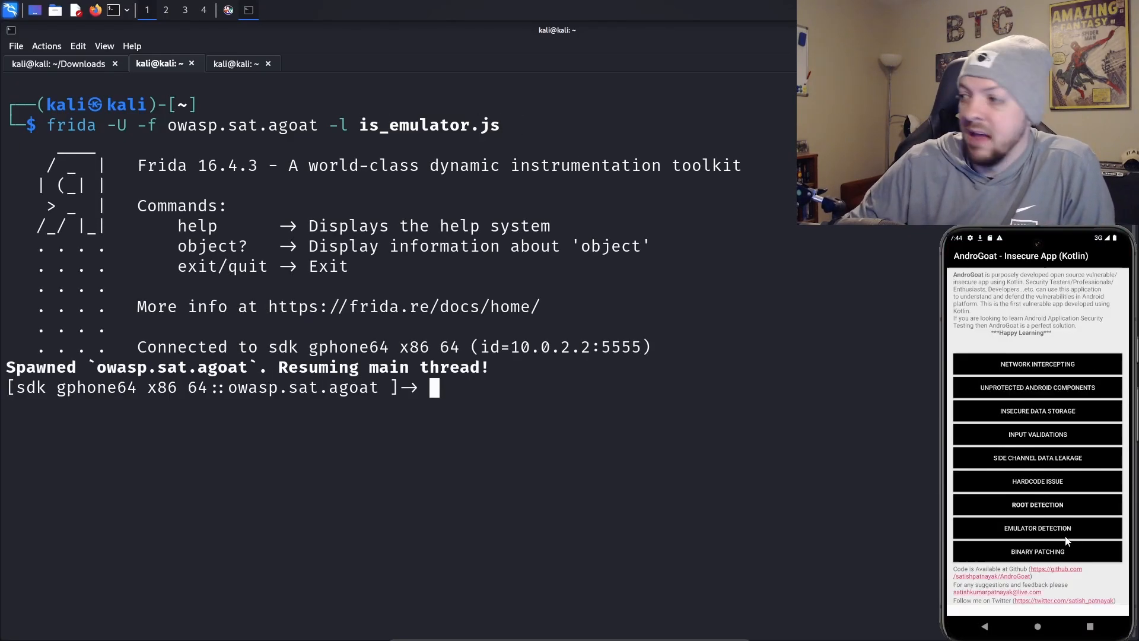
click(1037, 527)
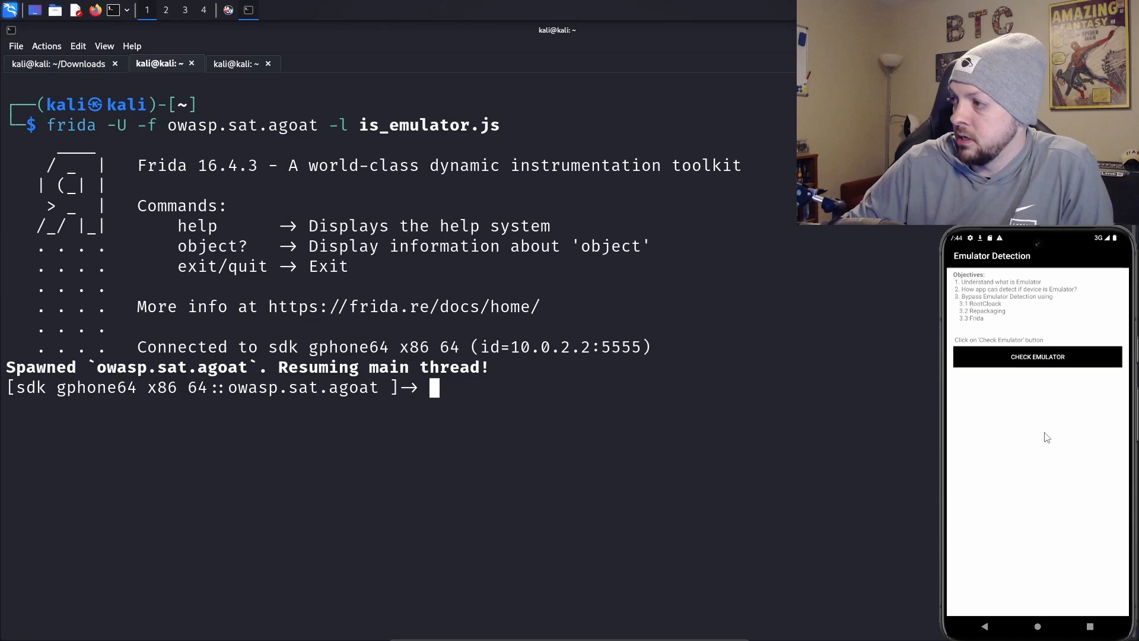
click(1037, 356)
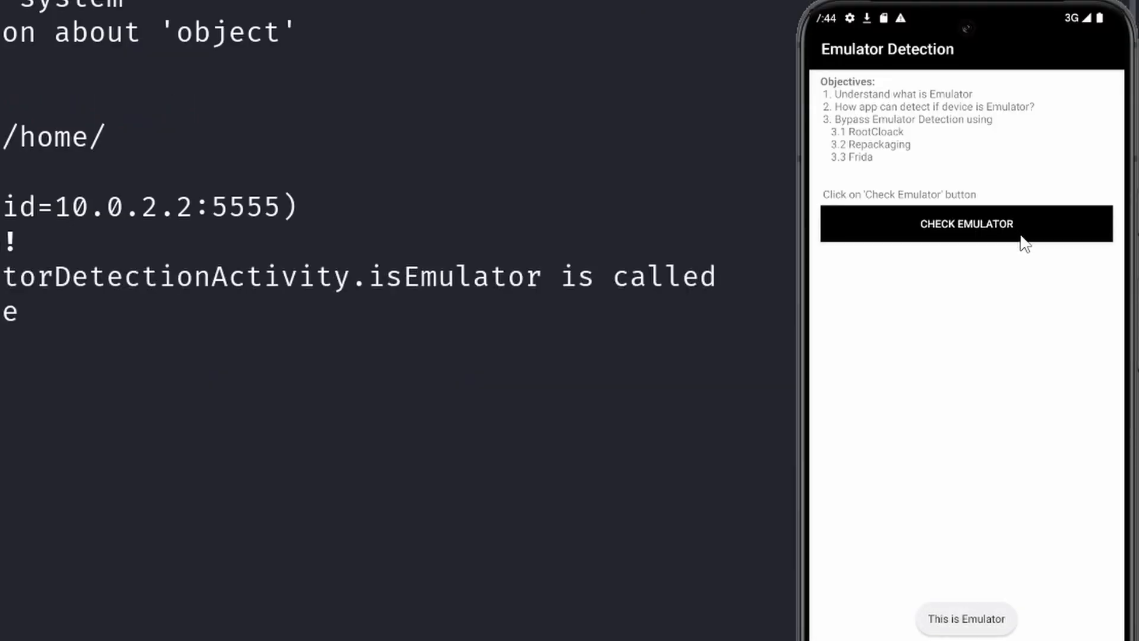
mouse_move(1073, 623)
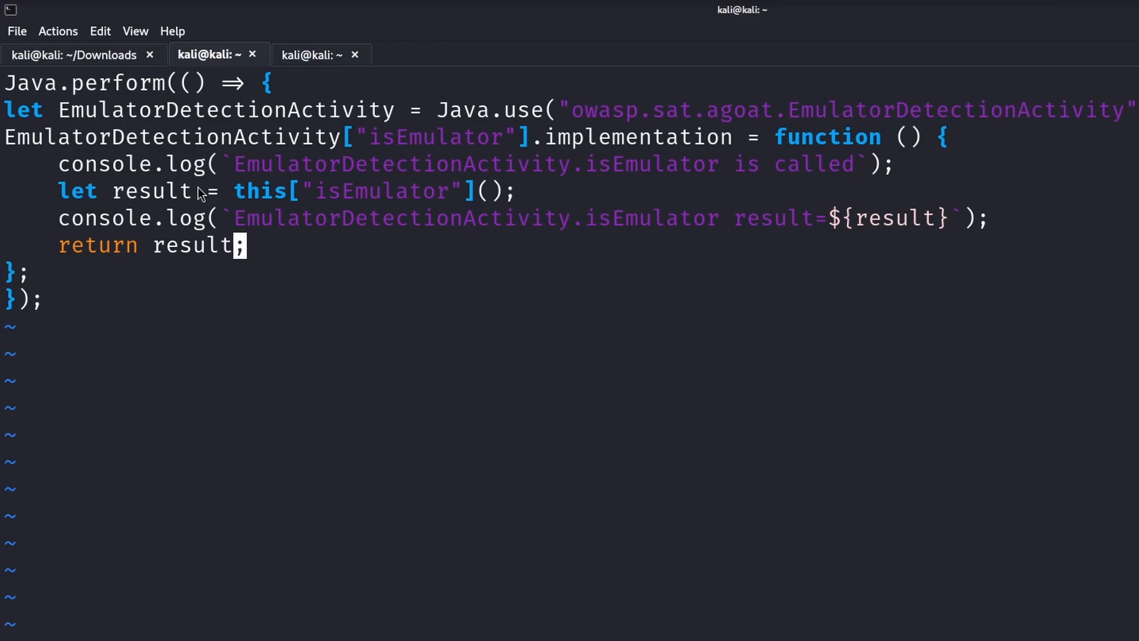
Step: Review the hook's log message, logged result value and result variable in the script
double_click(272, 163)
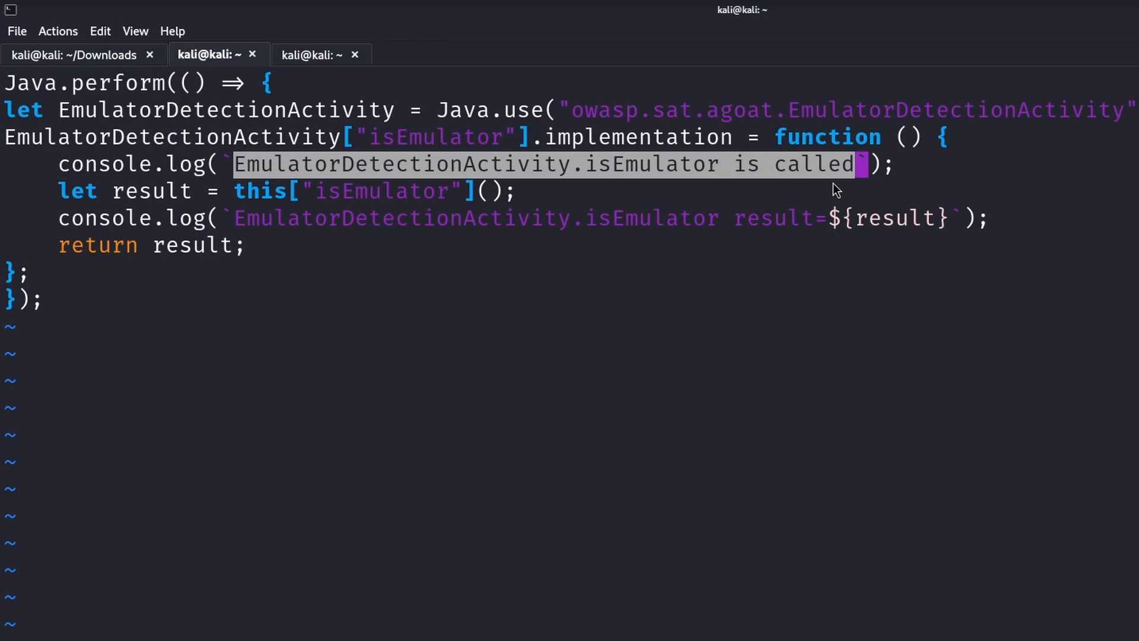
mouse_move(203, 198)
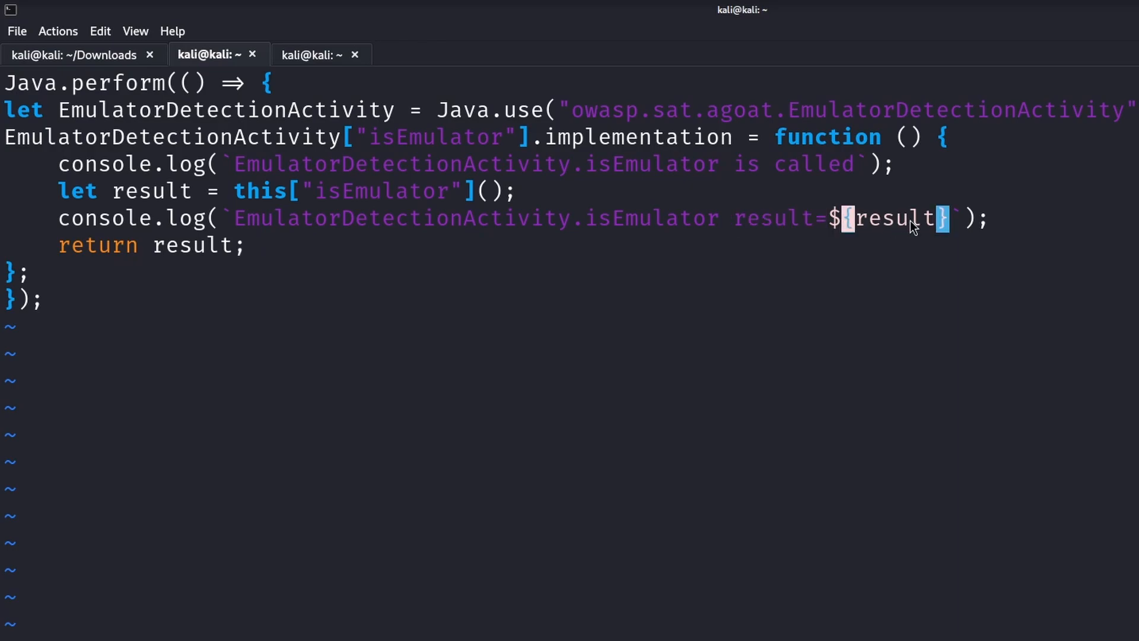
double_click(151, 191)
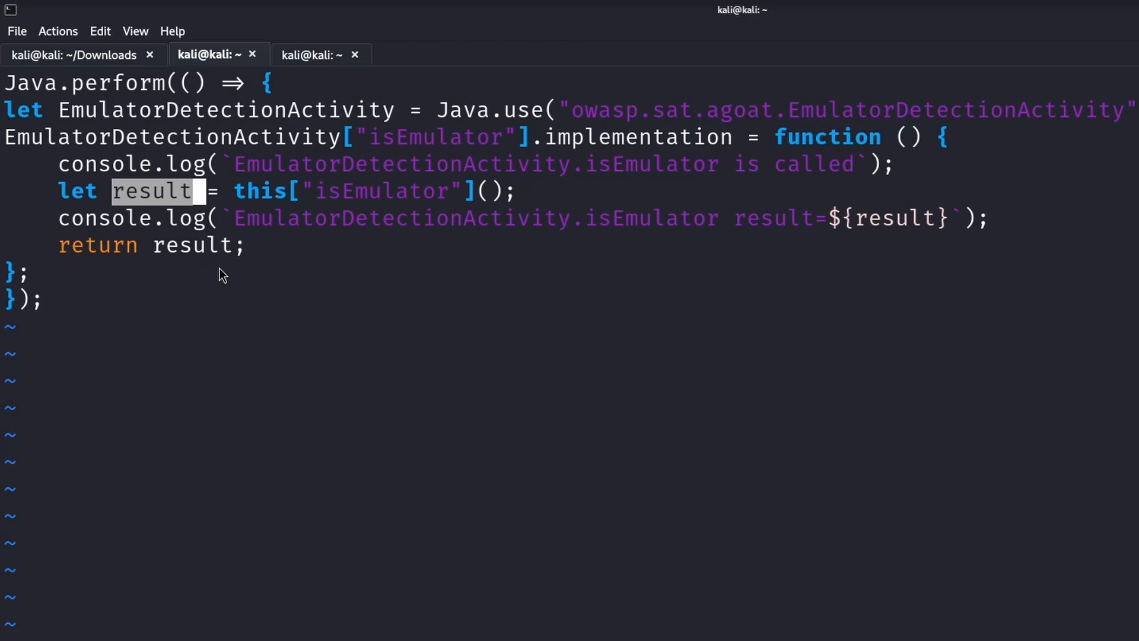
double_click(191, 245)
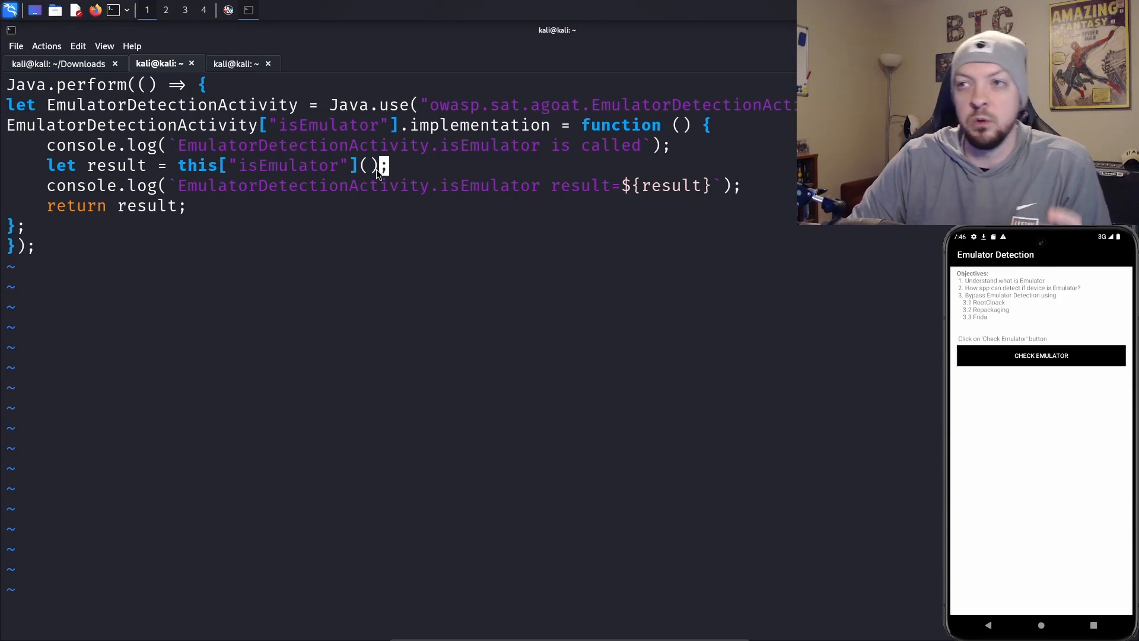
Step: Make the hook set result to false instead of calling the original isEmulator, then save and quit
key(i)
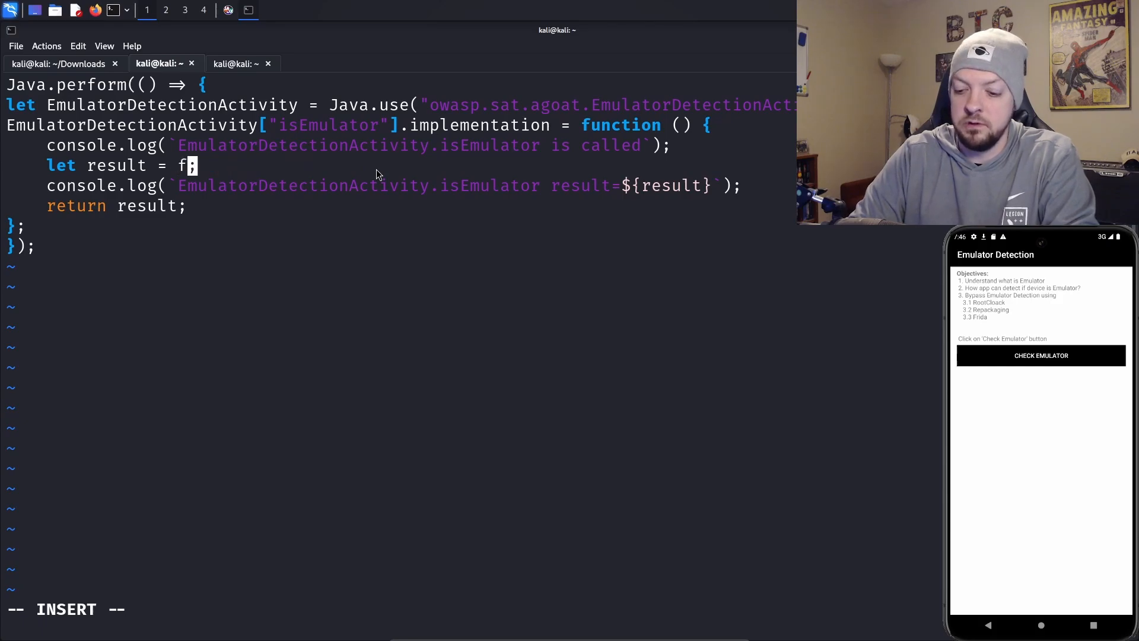
text(alse)
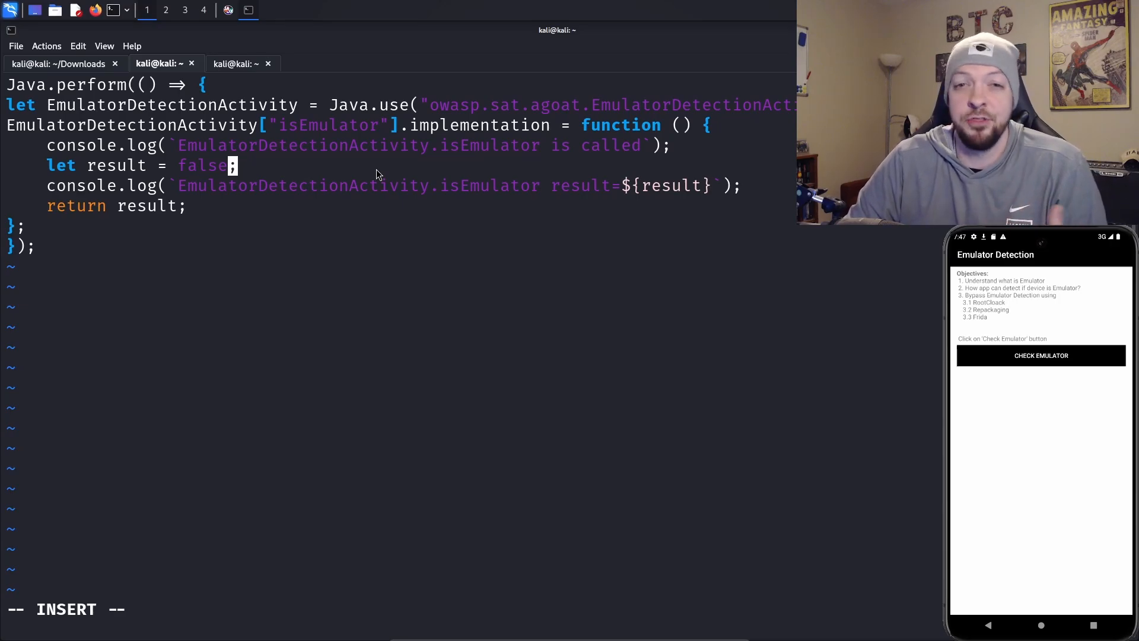
key(Escape)
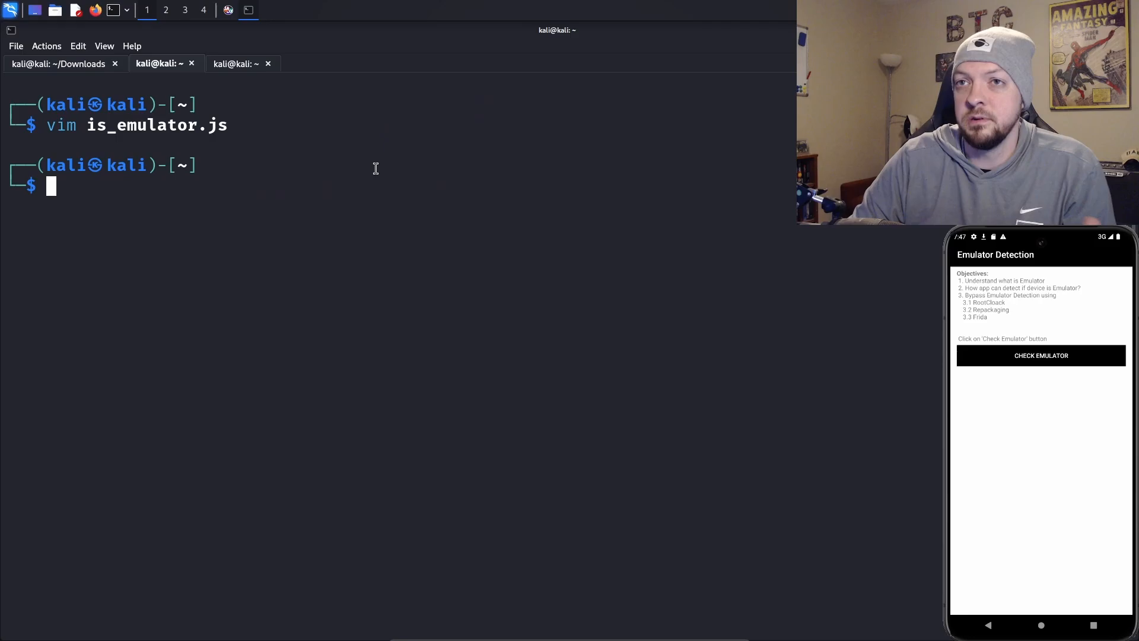
Step: Rerun Frida with the edited script and check again, now getting 'This is not Emulator' with result false
text(frida -U -f owasp.sat.agoat -l is_emulator.js)
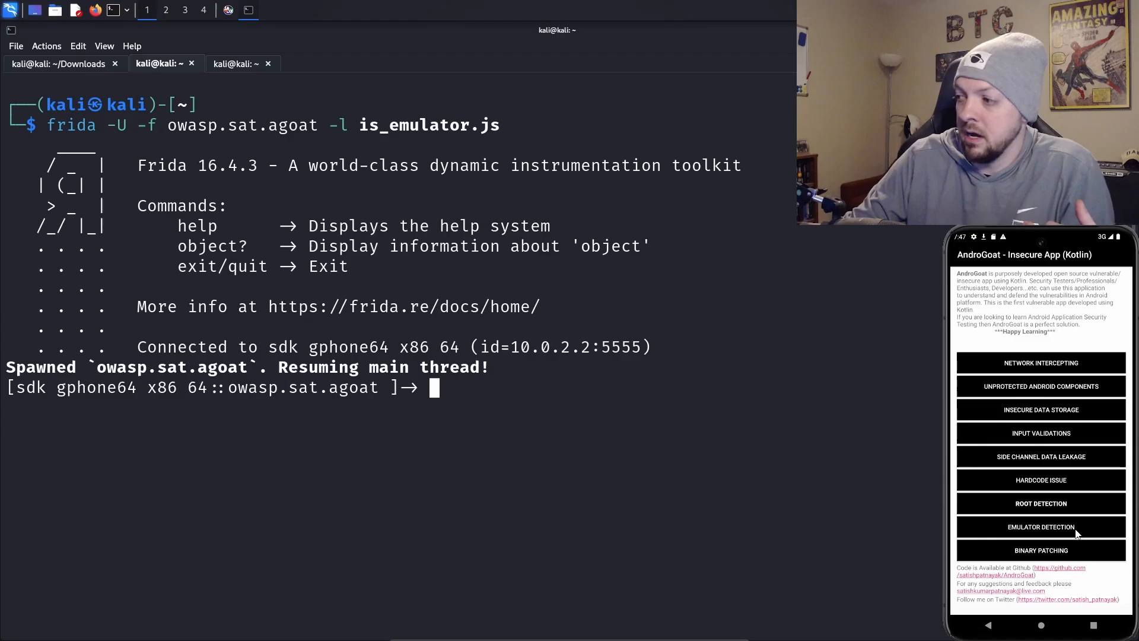
click(1041, 527)
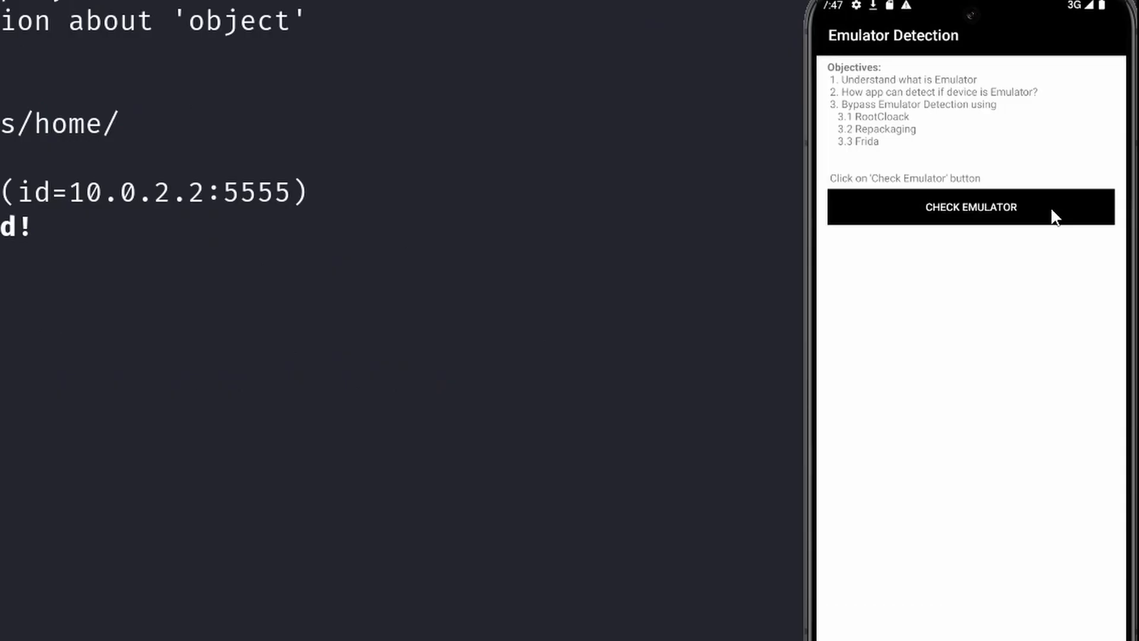
click(971, 206)
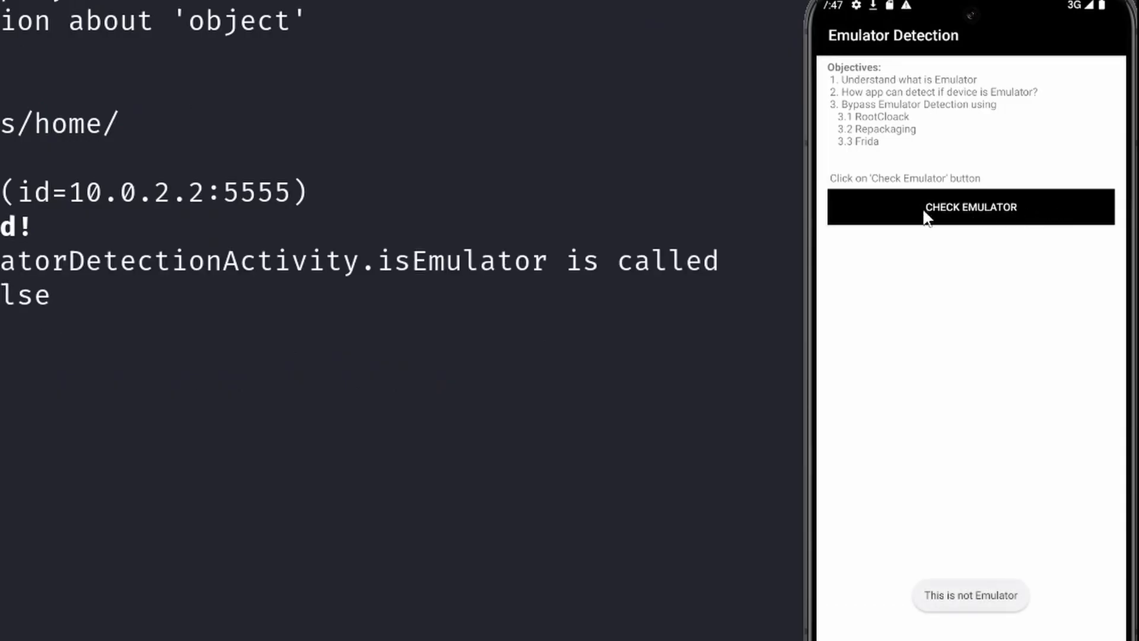